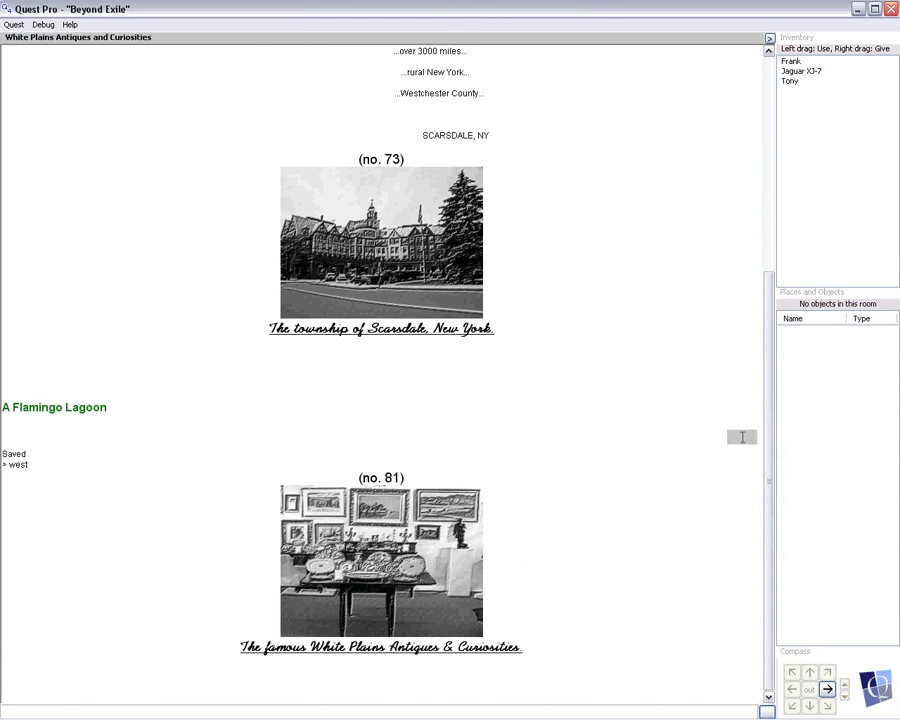
mouse_move(703, 644)
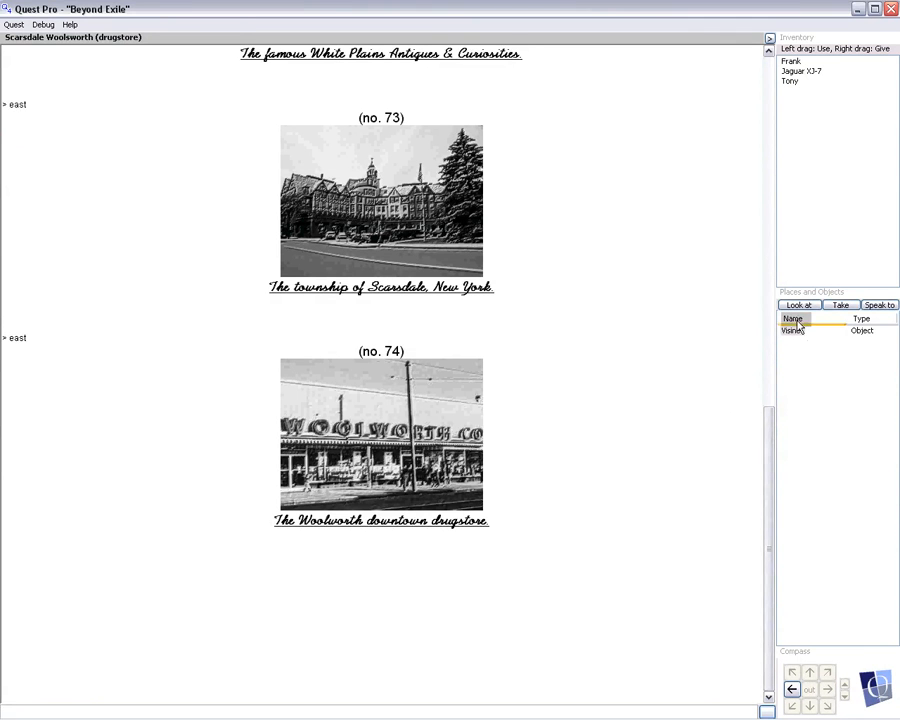
- Examine the Visine bottle in the Woolworth drugstore and take it
click(799, 305)
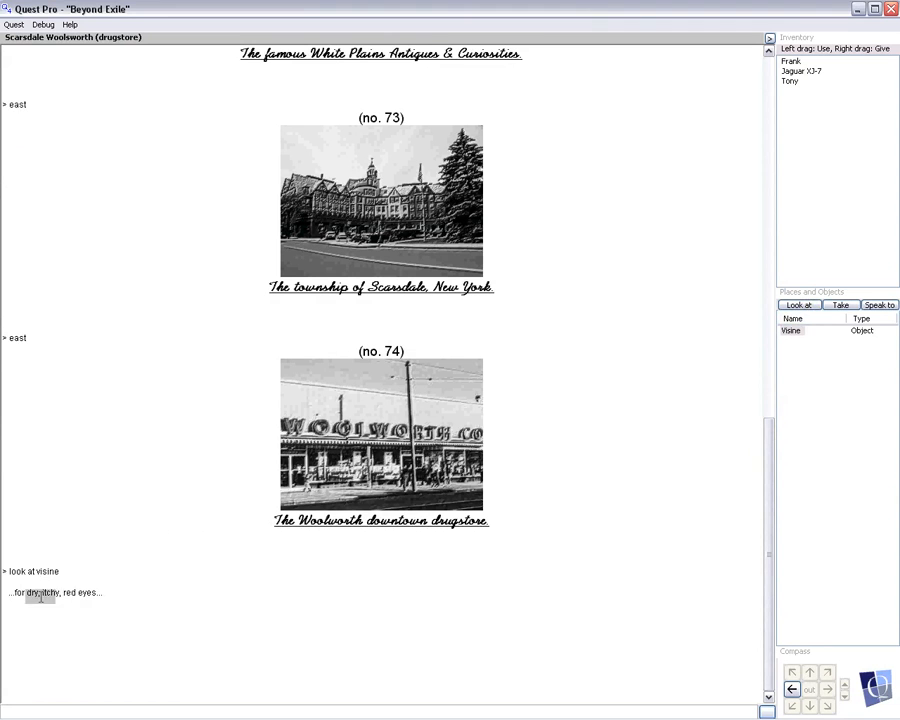
mouse_move(664, 484)
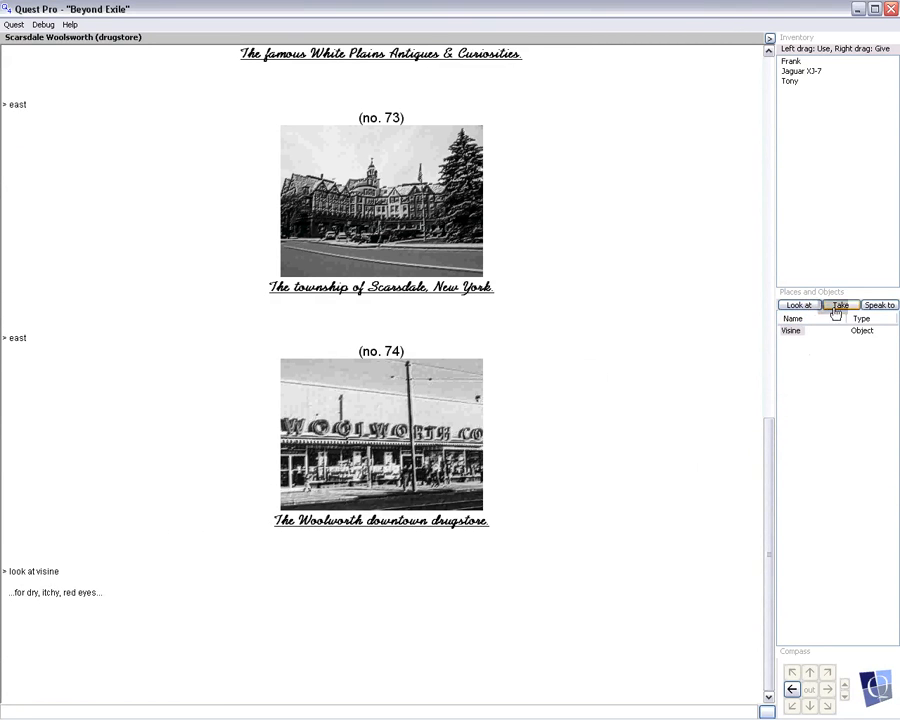
click(839, 305)
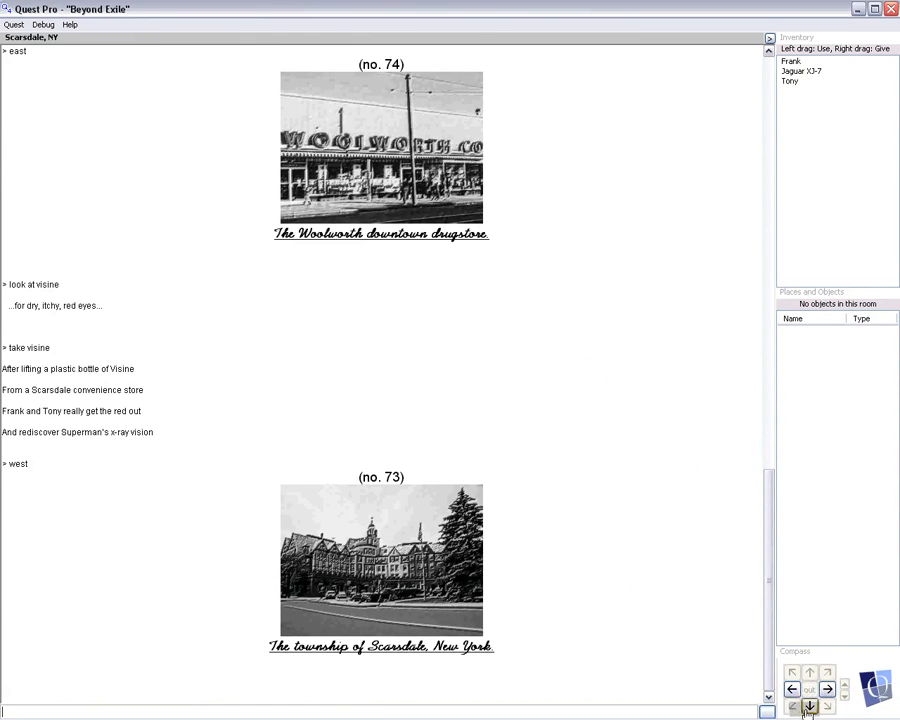
- Go south to the City of Yonkers, then east twice to Billy's cottage
click(794, 687)
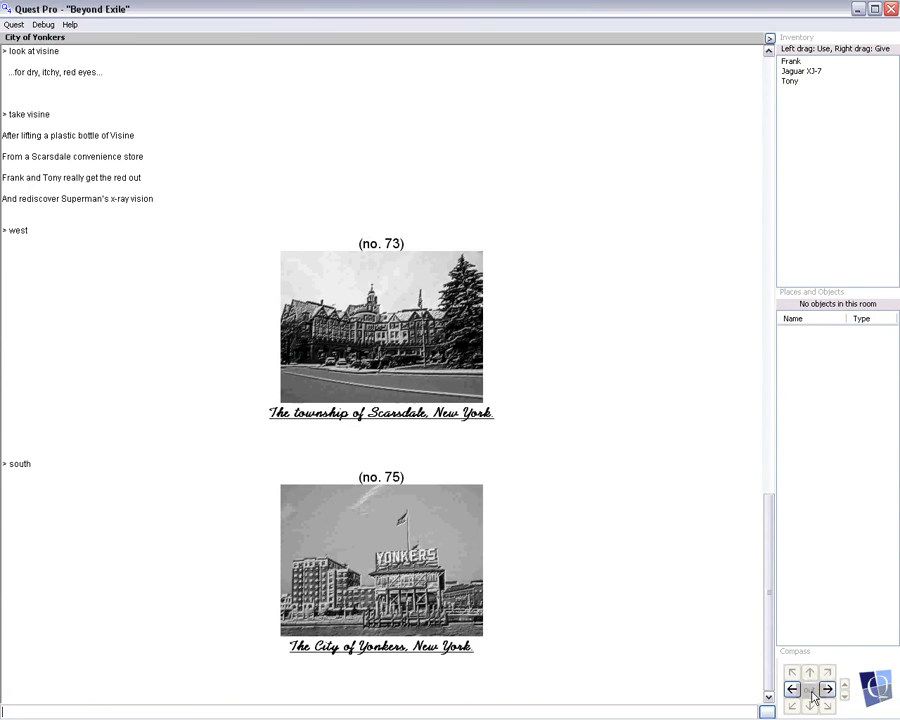
click(815, 690)
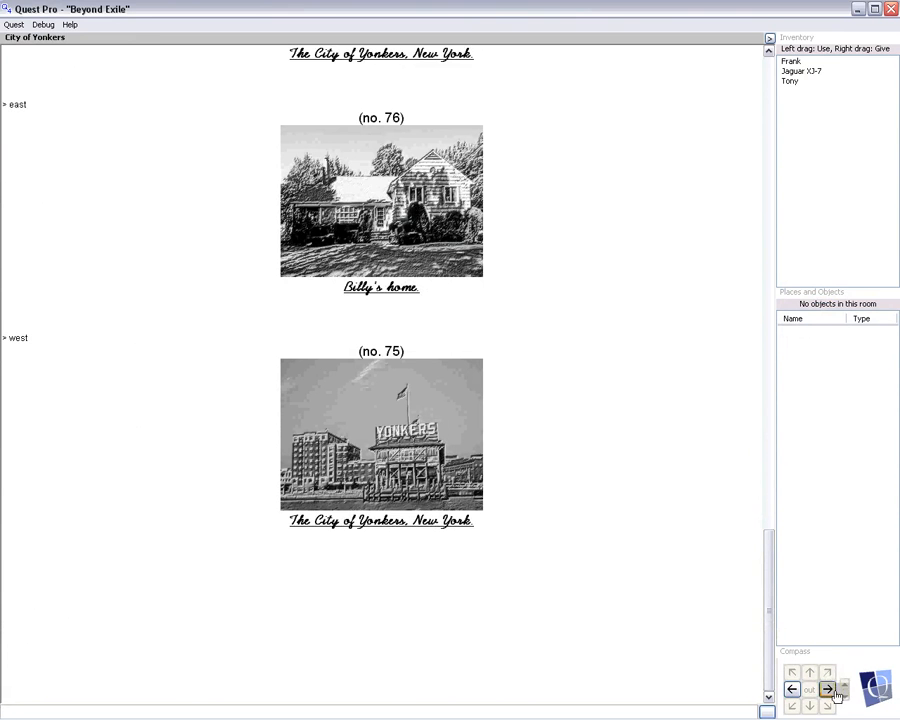
click(829, 688)
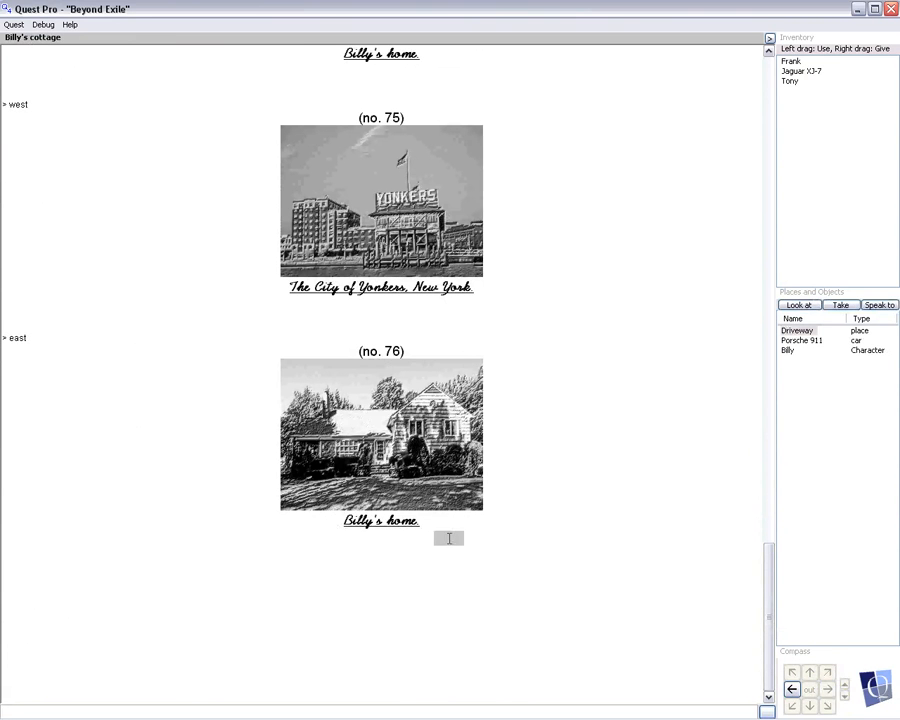
mouse_move(677, 550)
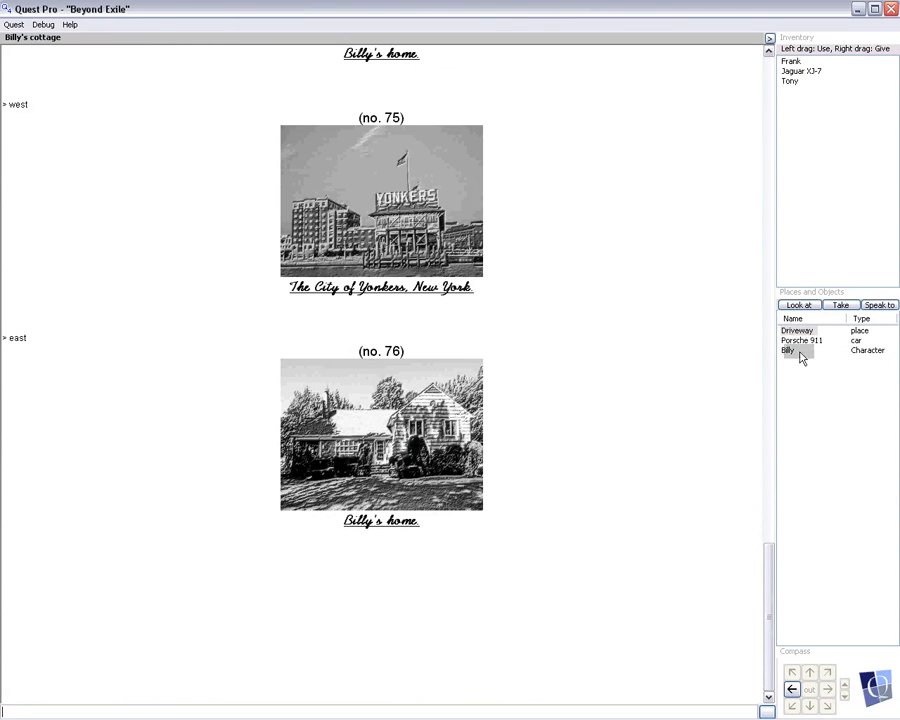
- Examine, try taking and talk to Billy, look at the Porsche 911, and pick the Jaguar XJ-7
click(799, 305)
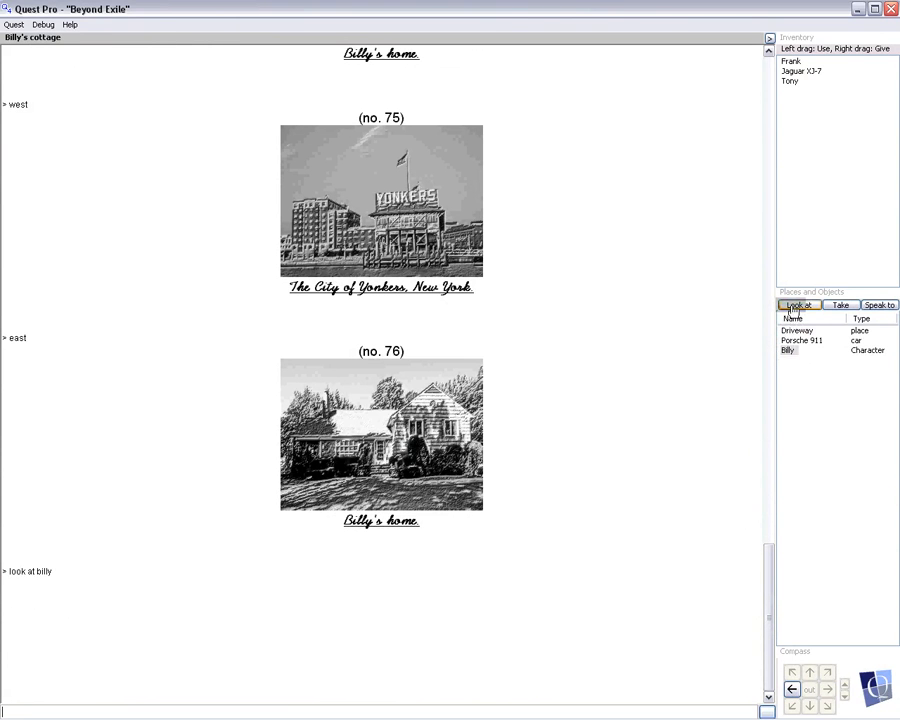
click(839, 305)
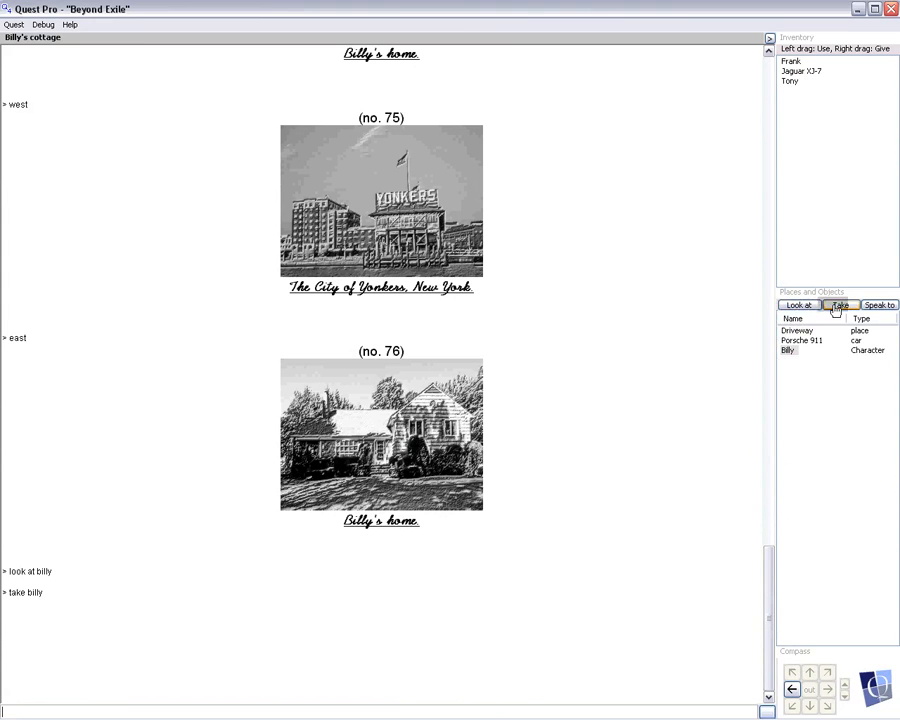
click(878, 305)
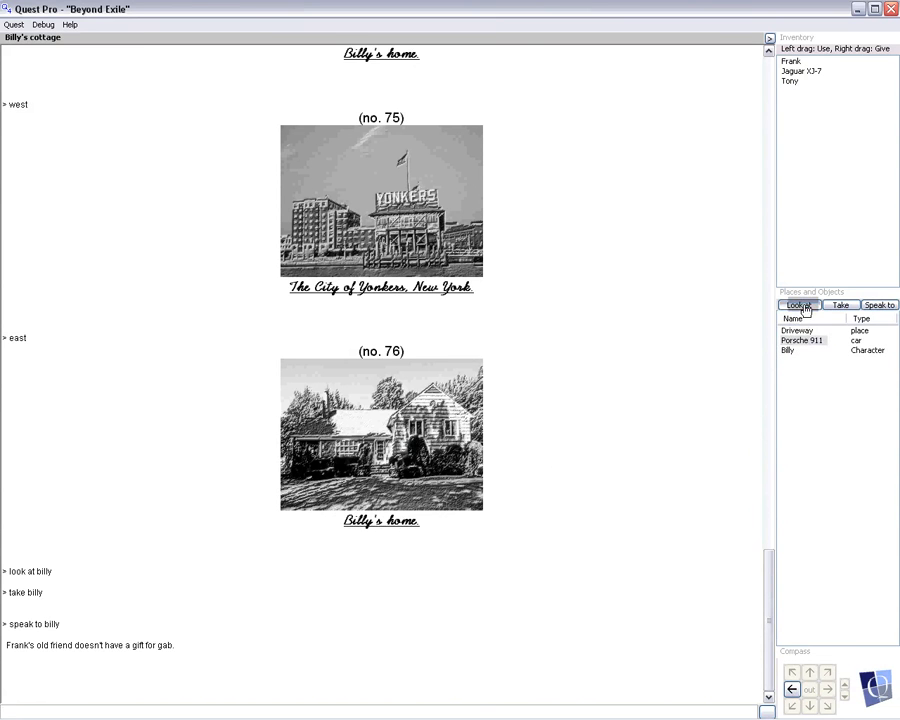
click(798, 305)
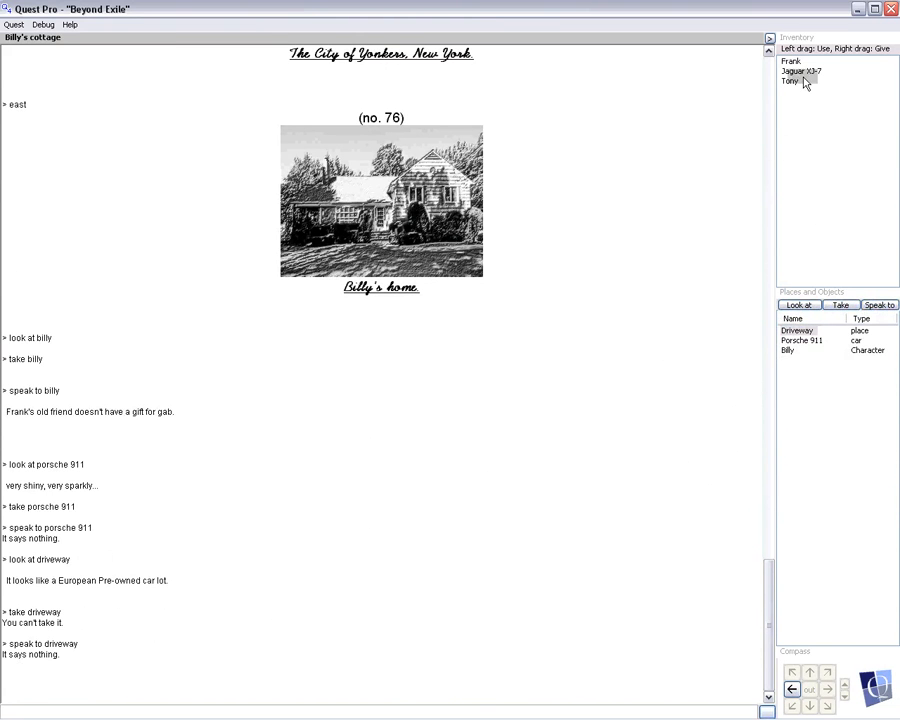
click(801, 72)
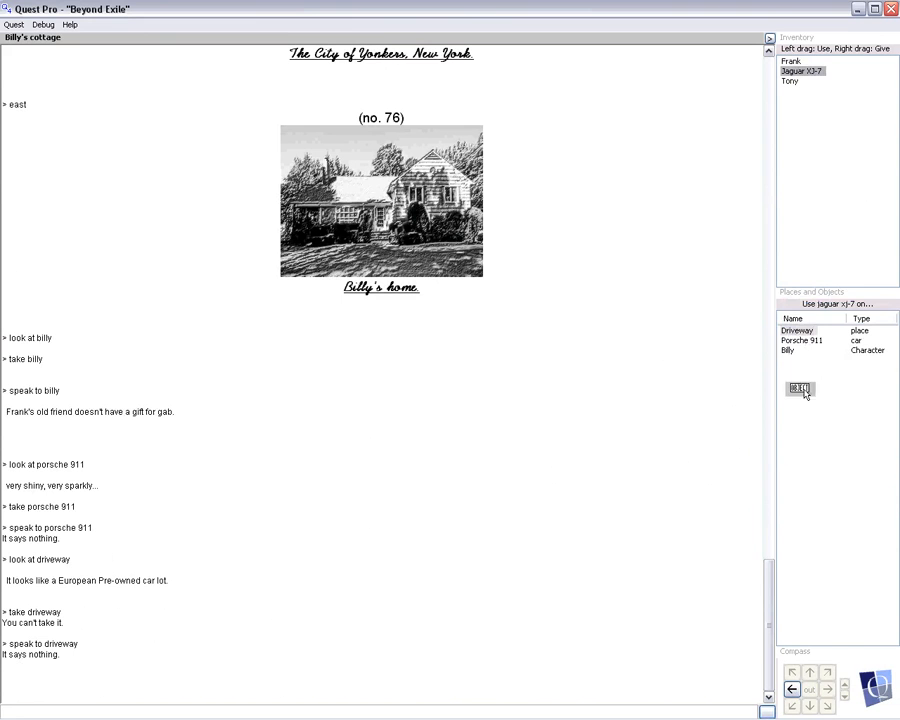
- Leave the Jaguar XJ-7 on the driveway and take Billy's Porsche 911
click(799, 330)
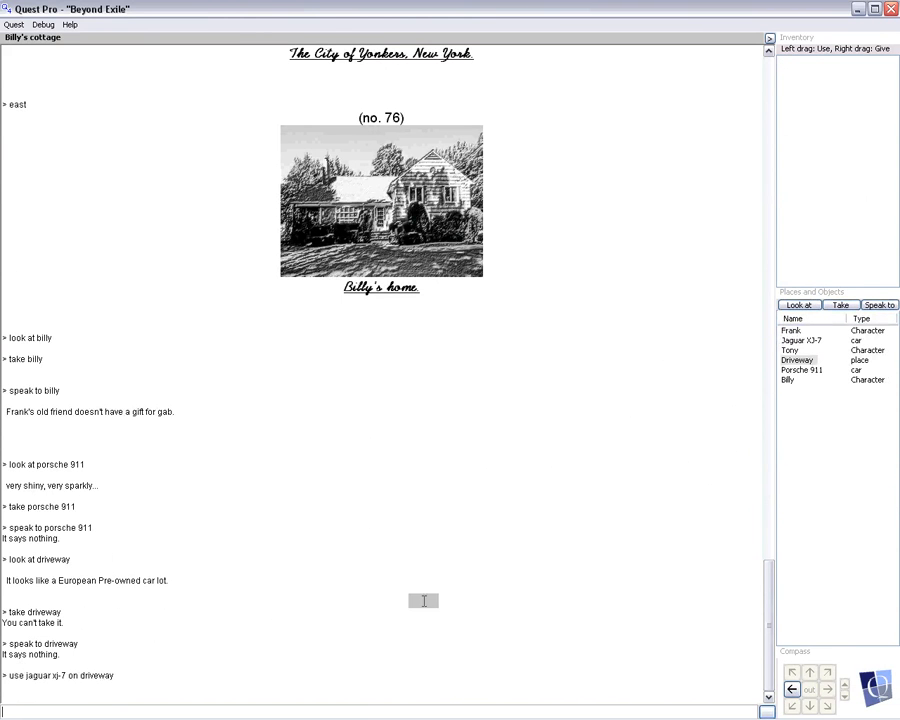
mouse_move(286, 652)
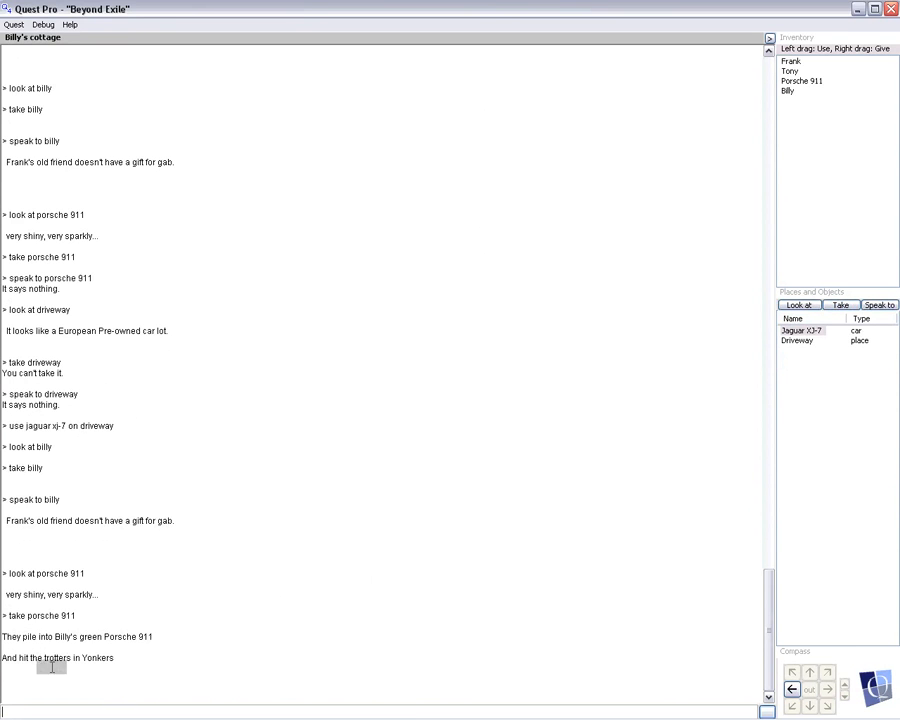
mouse_move(682, 483)
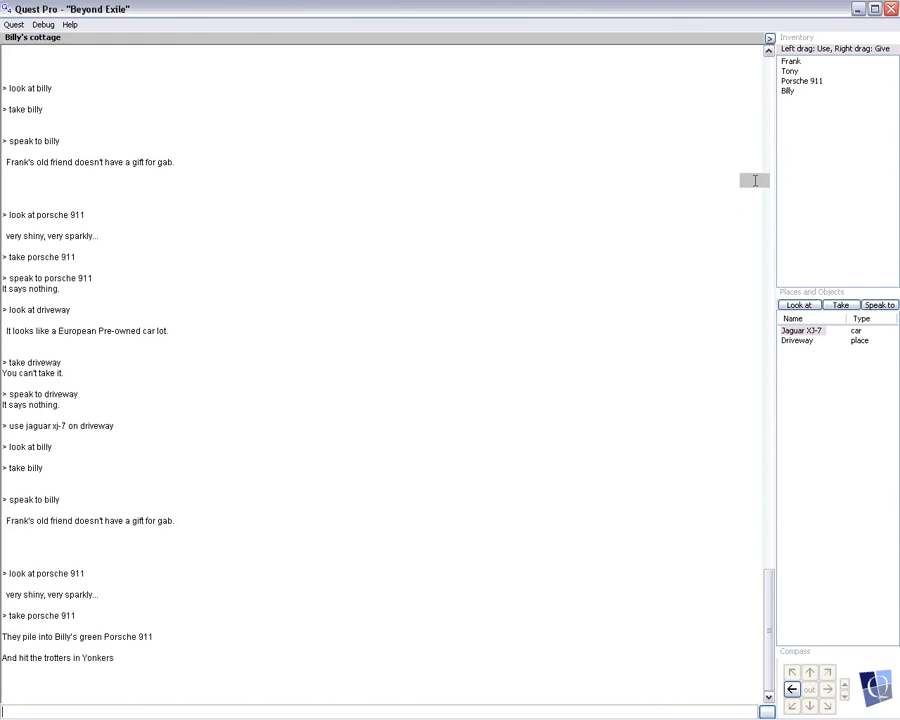
double_click(96, 637)
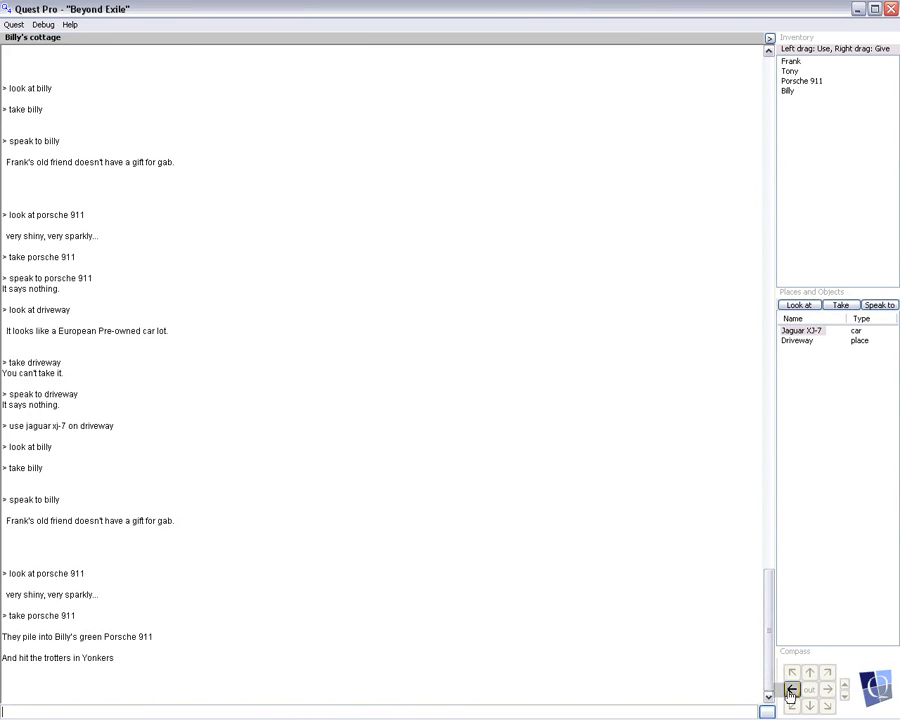
- Drive west to Yonkers Raceway, try taking the betting window, then look at it again
click(792, 691)
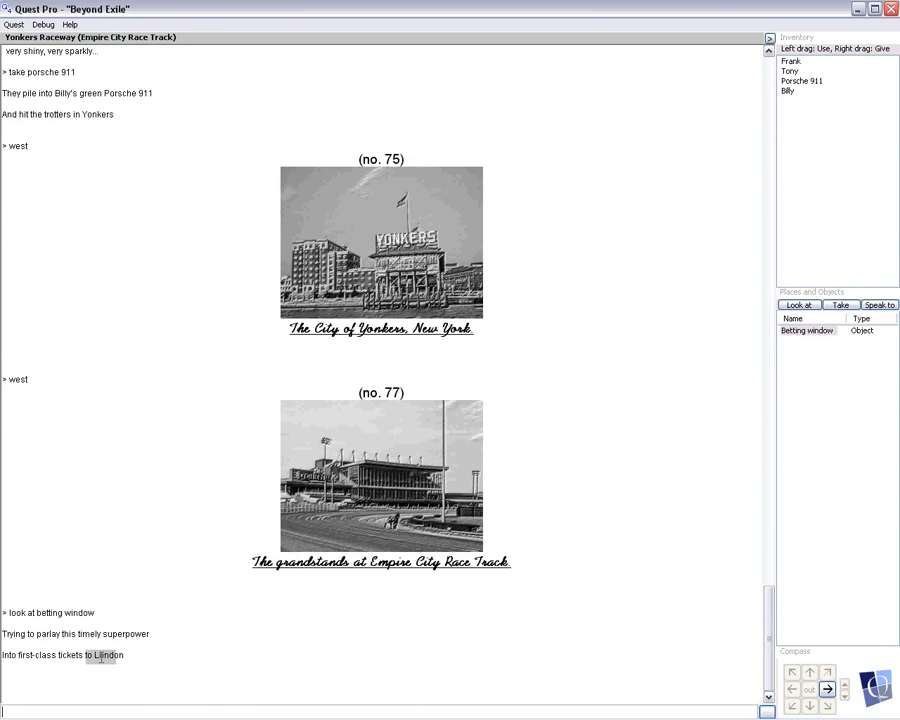
click(839, 305)
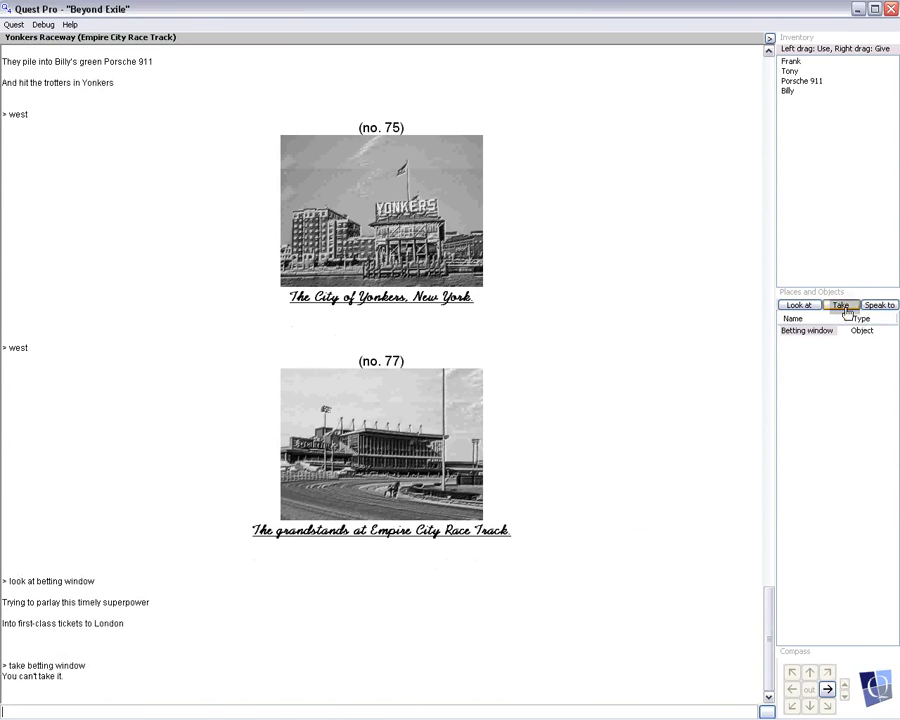
click(799, 305)
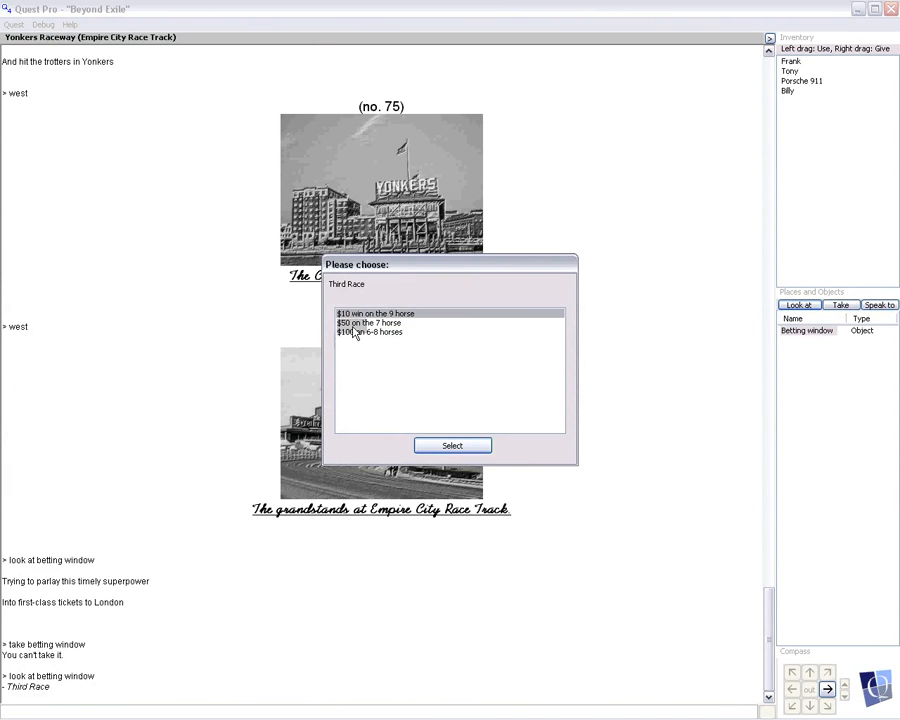
- Bet $10 to win on the 9 horse in the Third Race
click(392, 313)
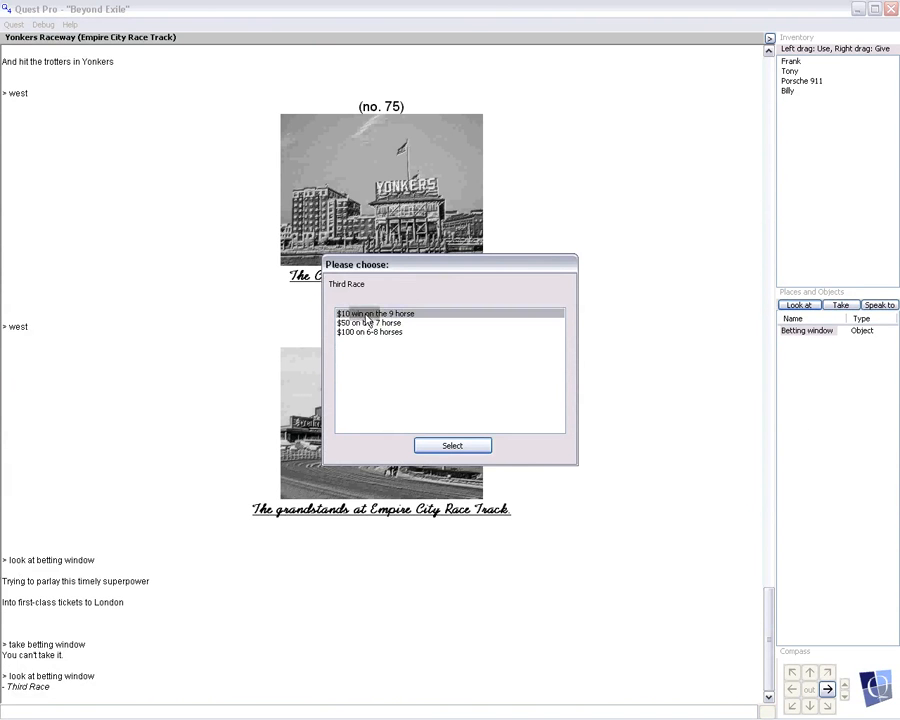
click(452, 445)
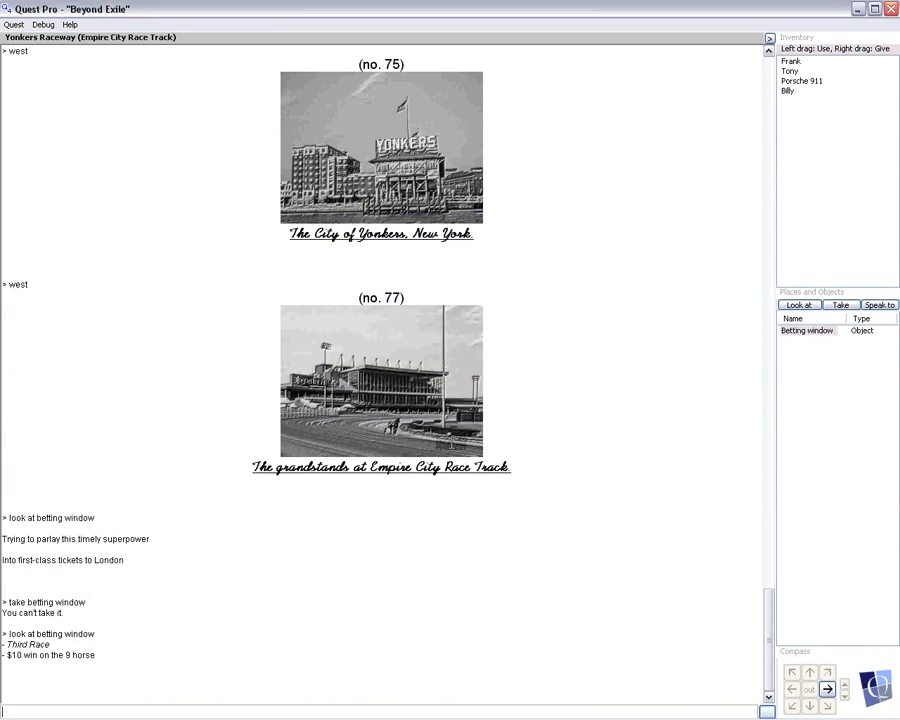
click(807, 330)
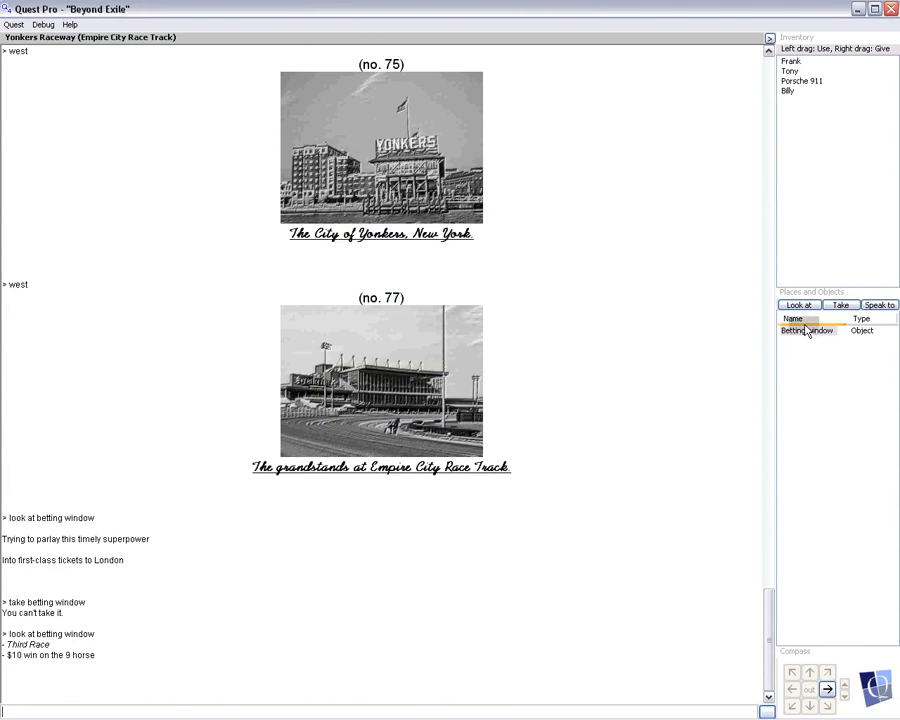
click(798, 305)
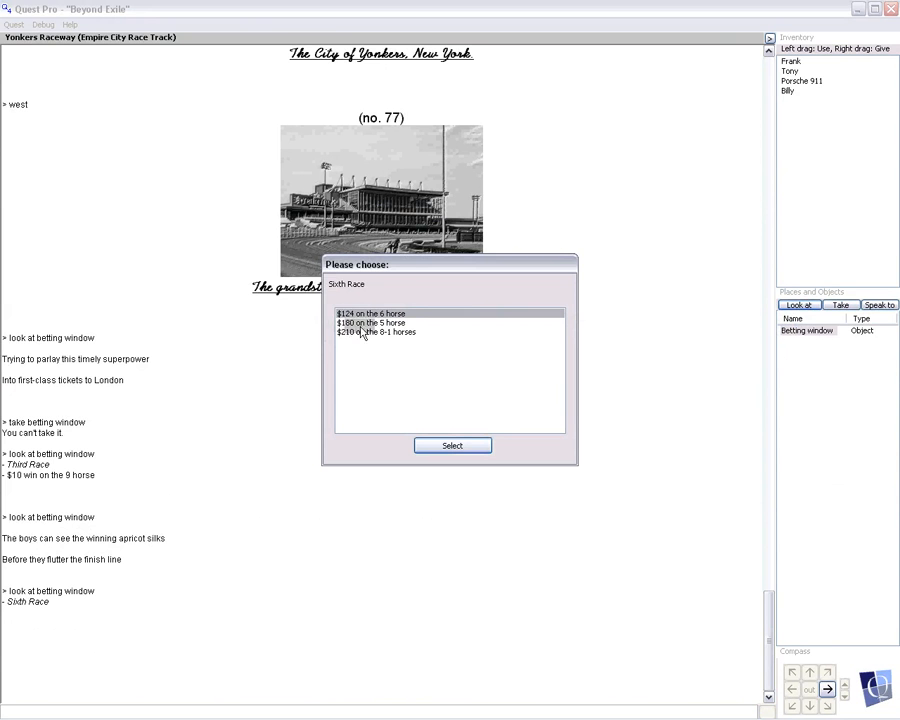
- Bet $124 on the 6 horse, then everything on the losing 3-5-7 trifecta
click(365, 343)
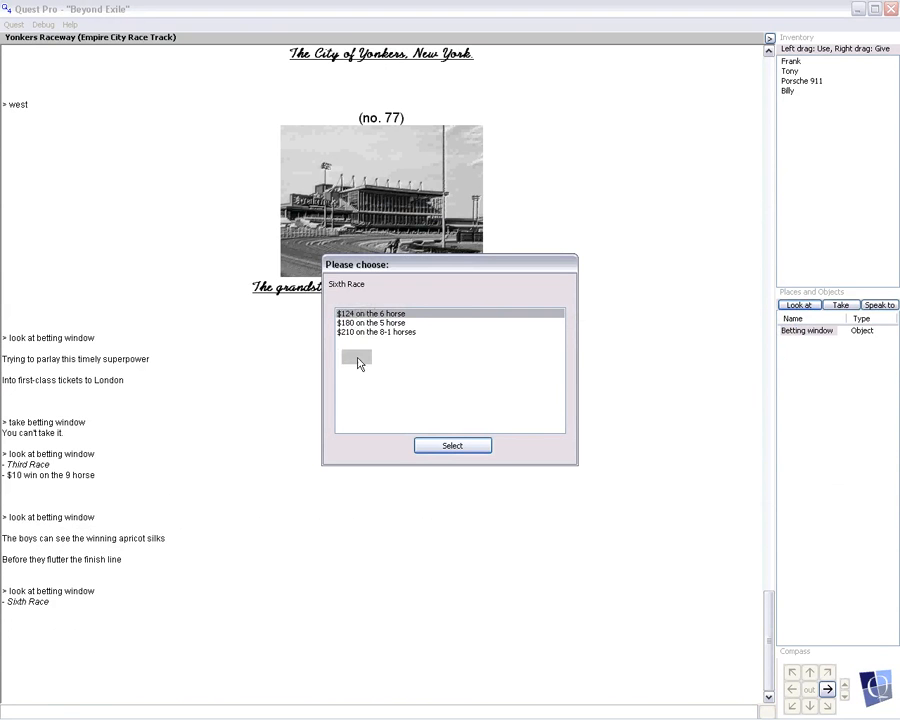
click(453, 445)
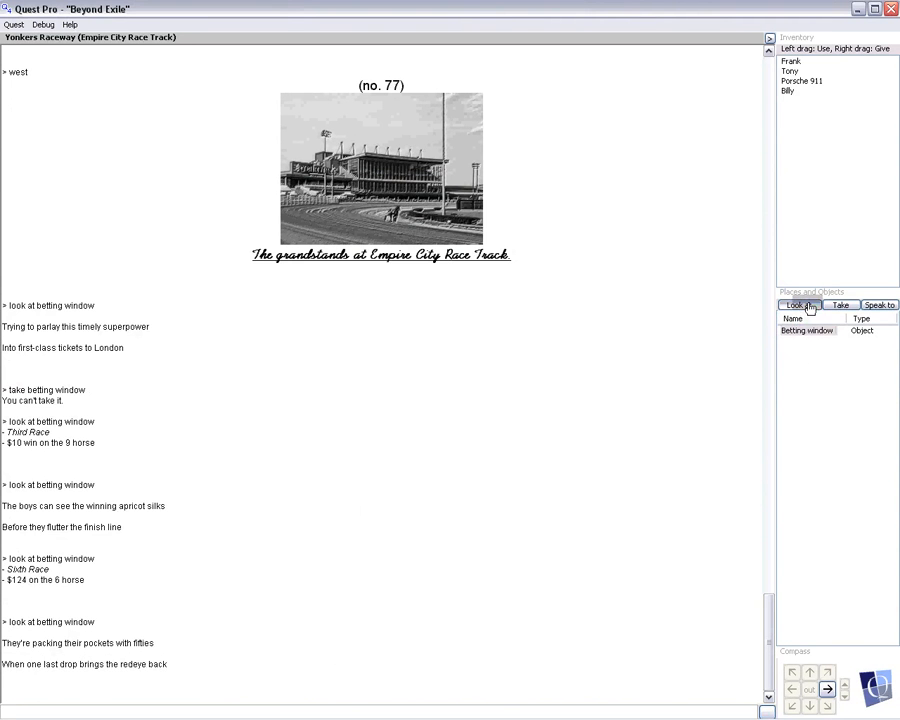
click(800, 305)
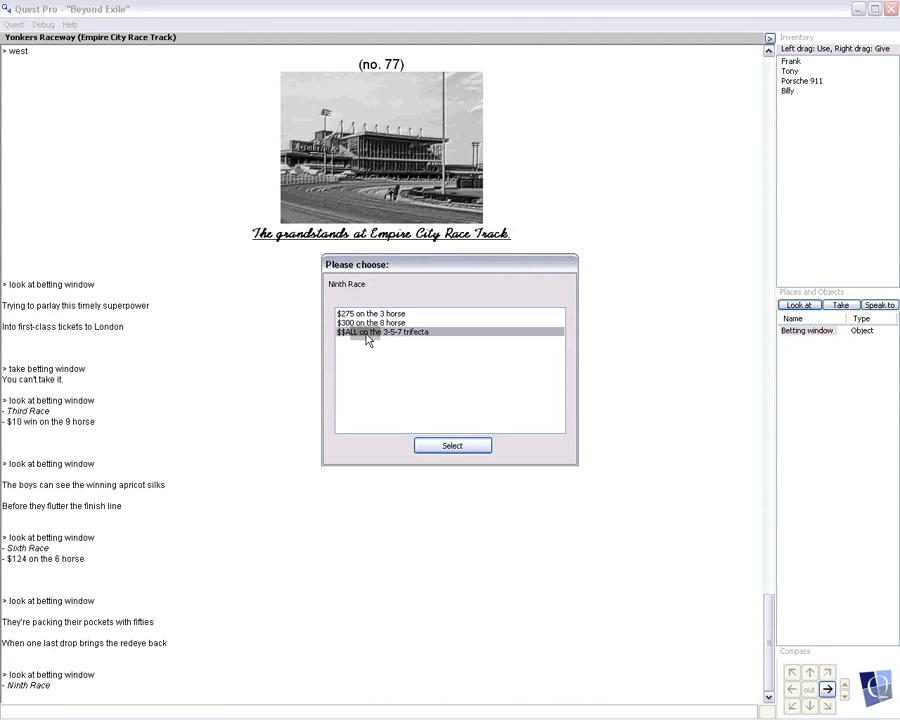
click(452, 445)
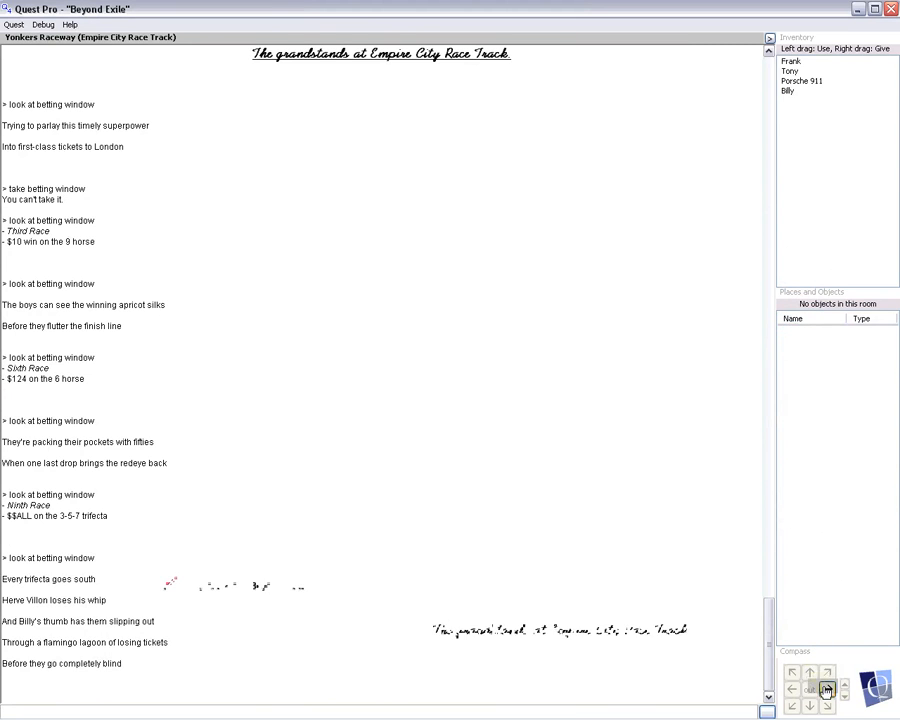
- Return east to Billy's cottage and examine the Jaguar XJ-7
click(826, 689)
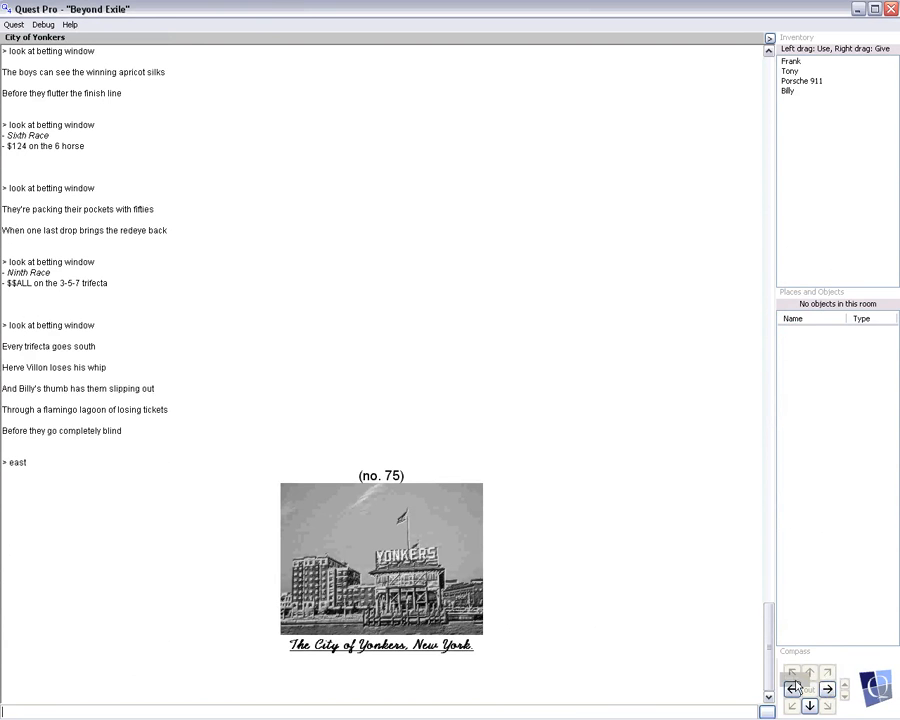
click(824, 687)
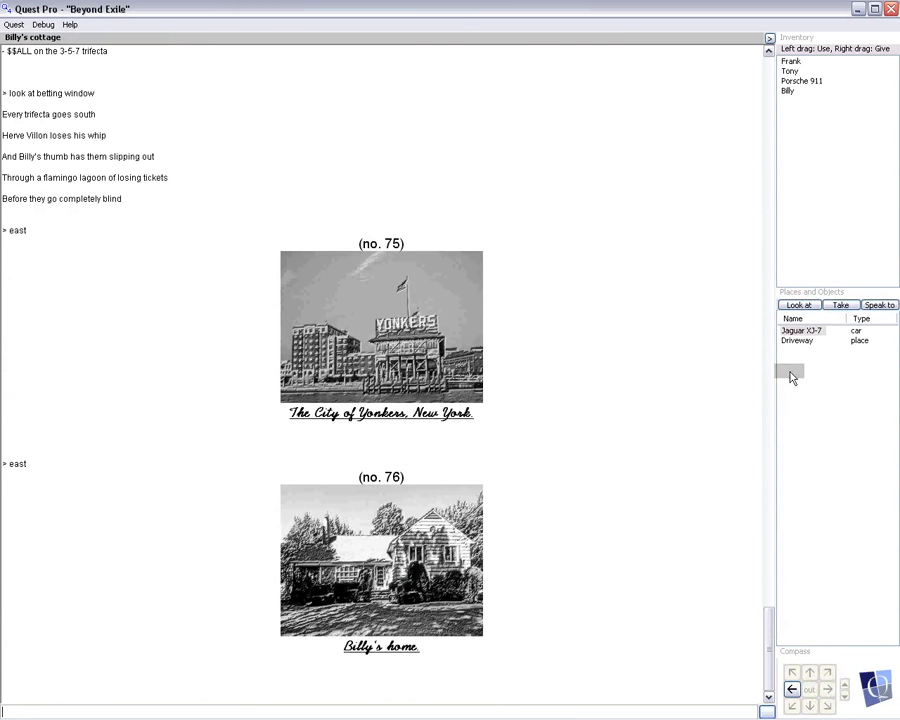
click(842, 305)
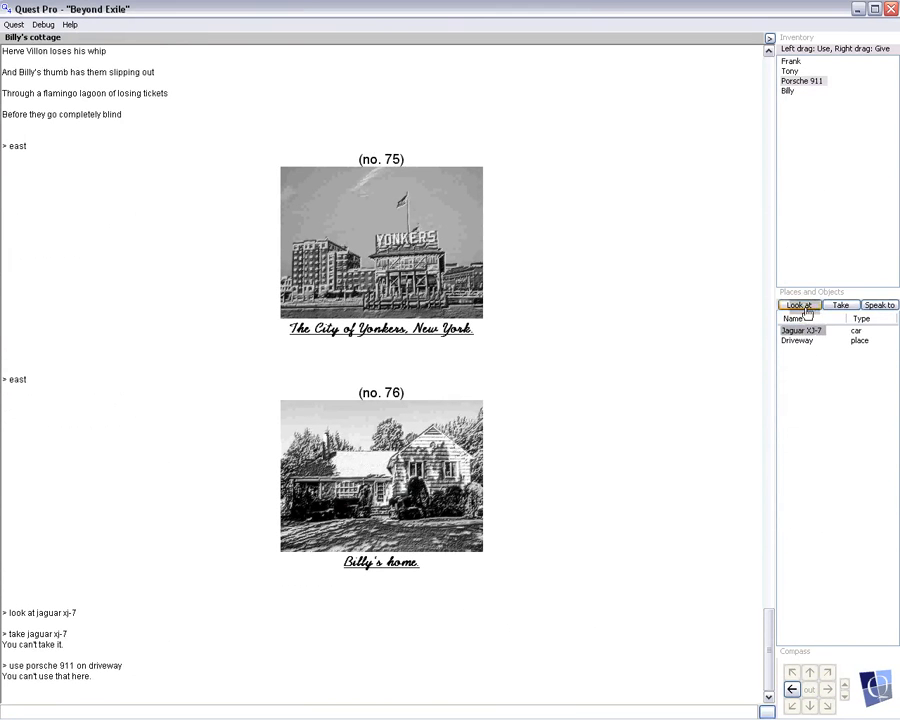
click(800, 305)
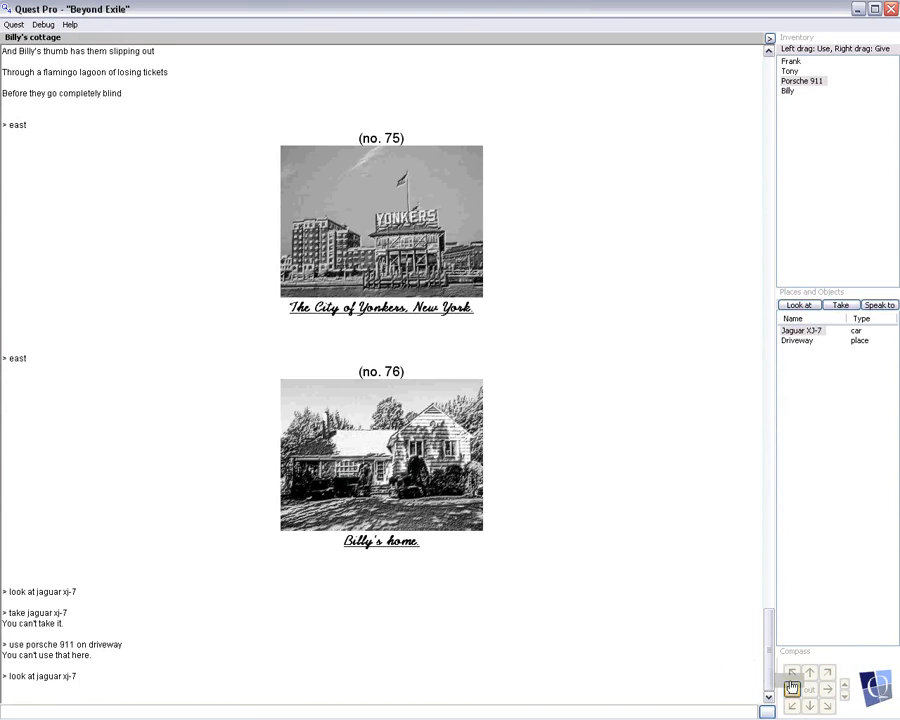
- Travel west to Yonkers, south to Manhattan, and east to LaGuardia Airport
click(797, 687)
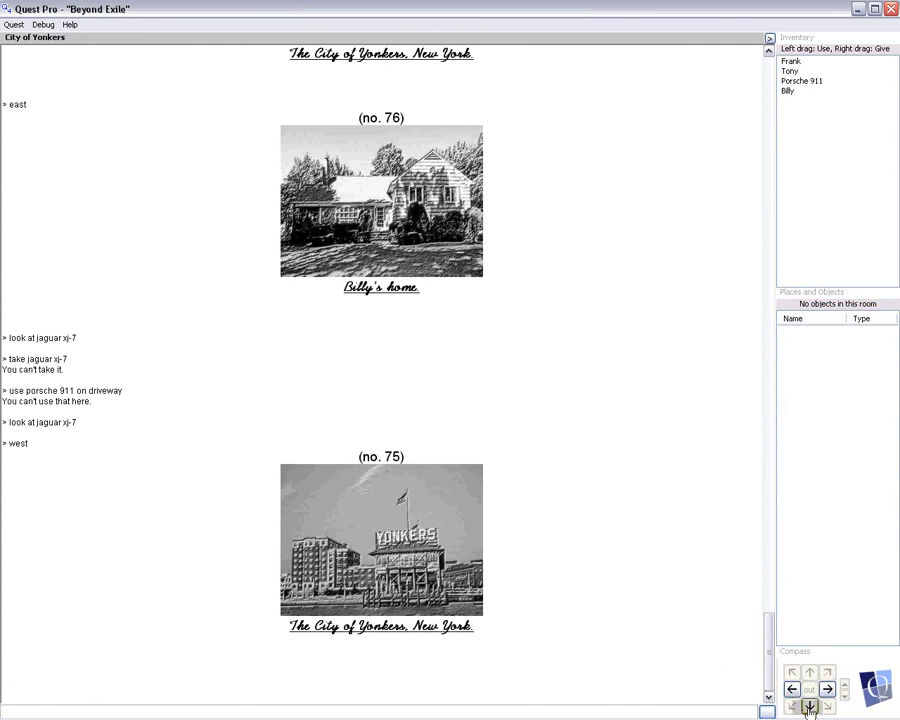
click(816, 702)
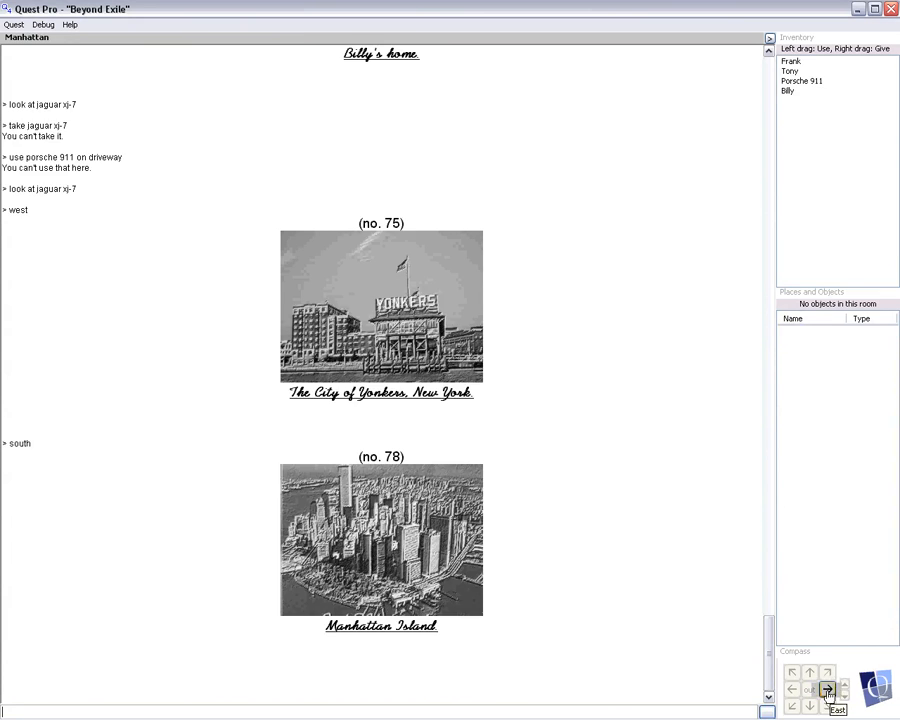
click(827, 690)
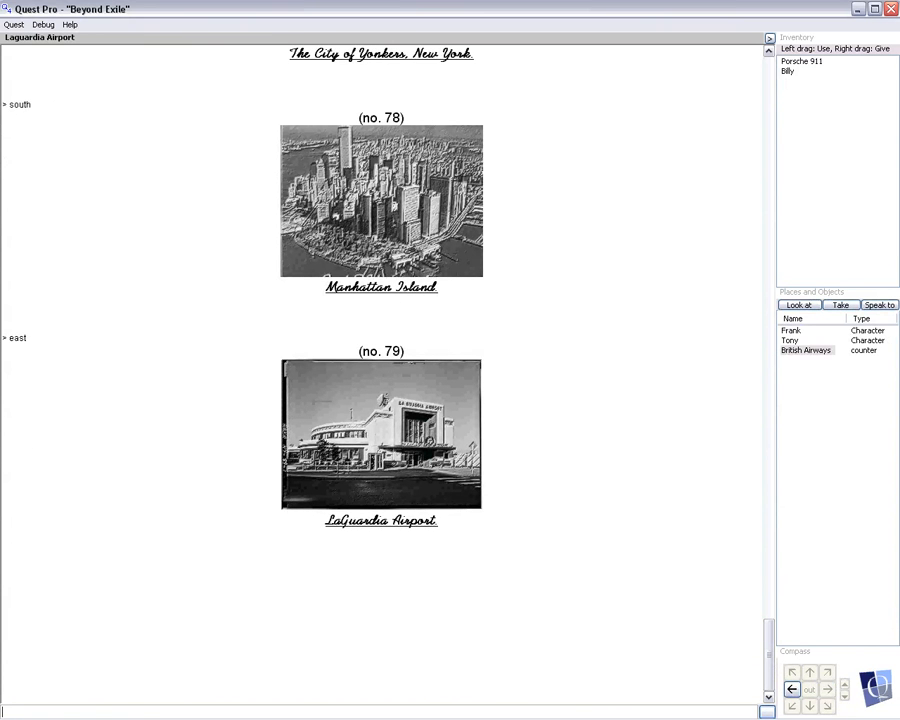
mouse_move(360, 492)
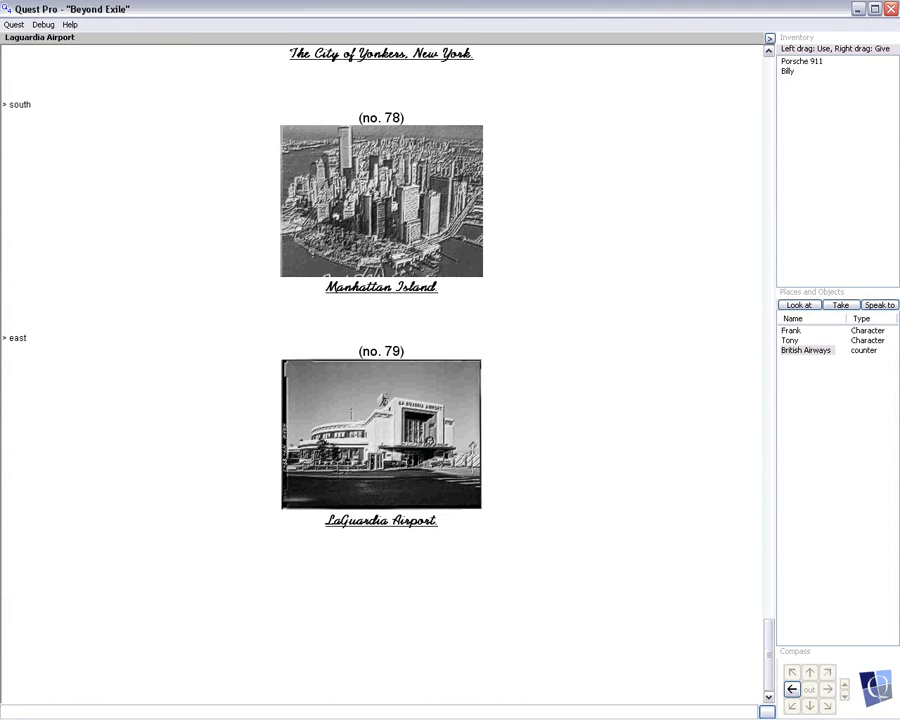
mouse_move(697, 440)
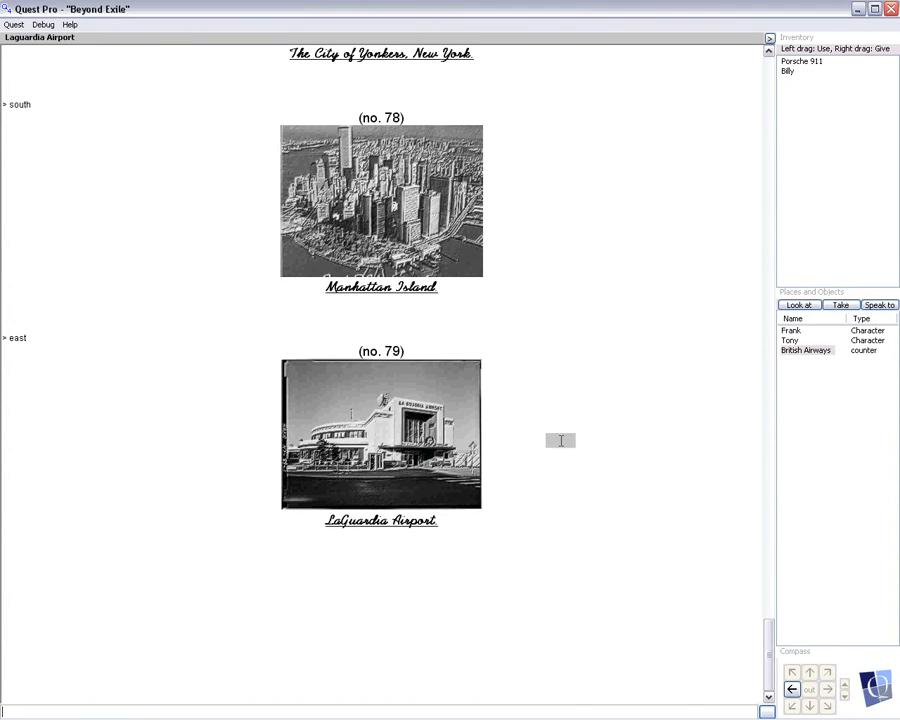
mouse_move(382, 462)
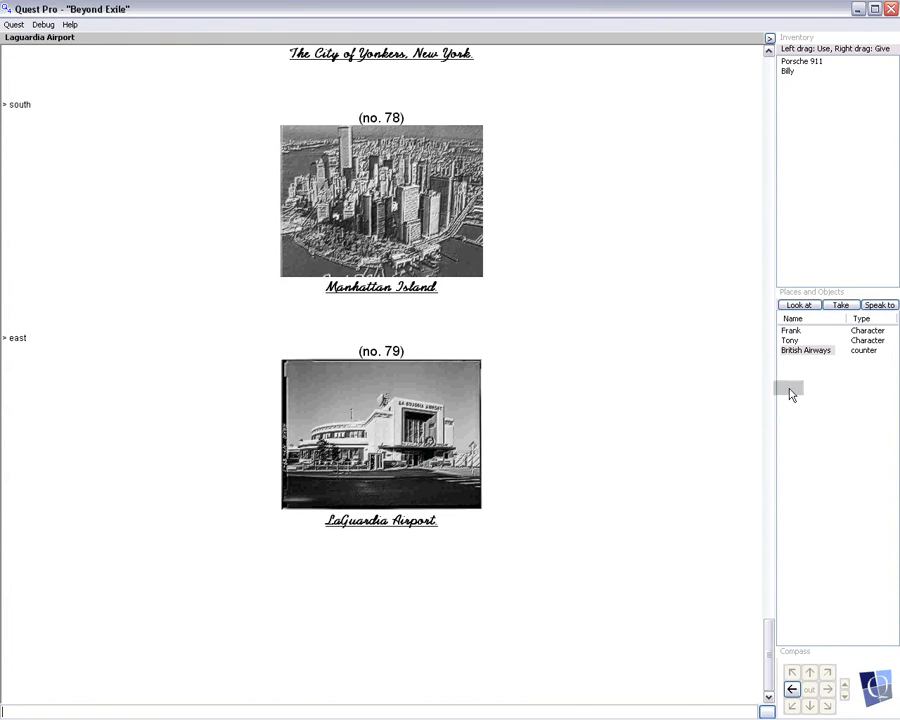
- Examine the British Airways counter at LaGuardia Airport
click(790, 330)
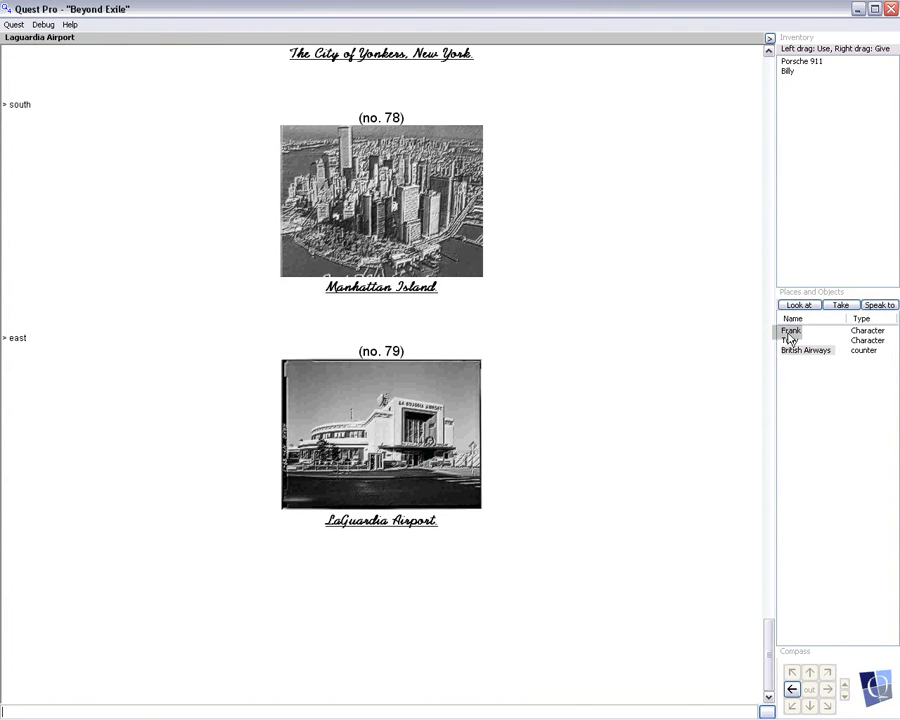
click(805, 350)
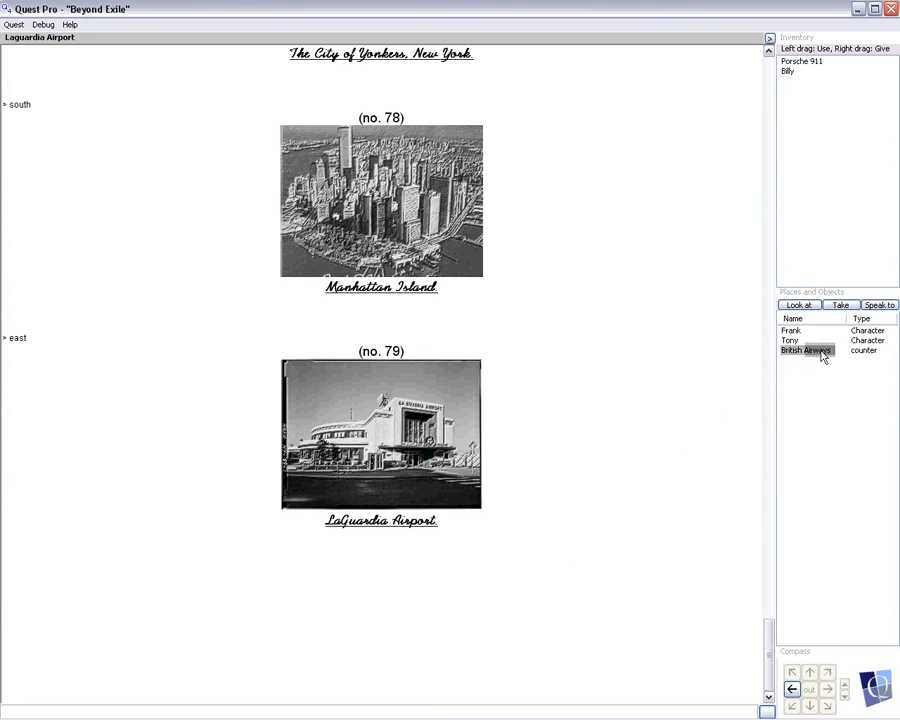
click(799, 305)
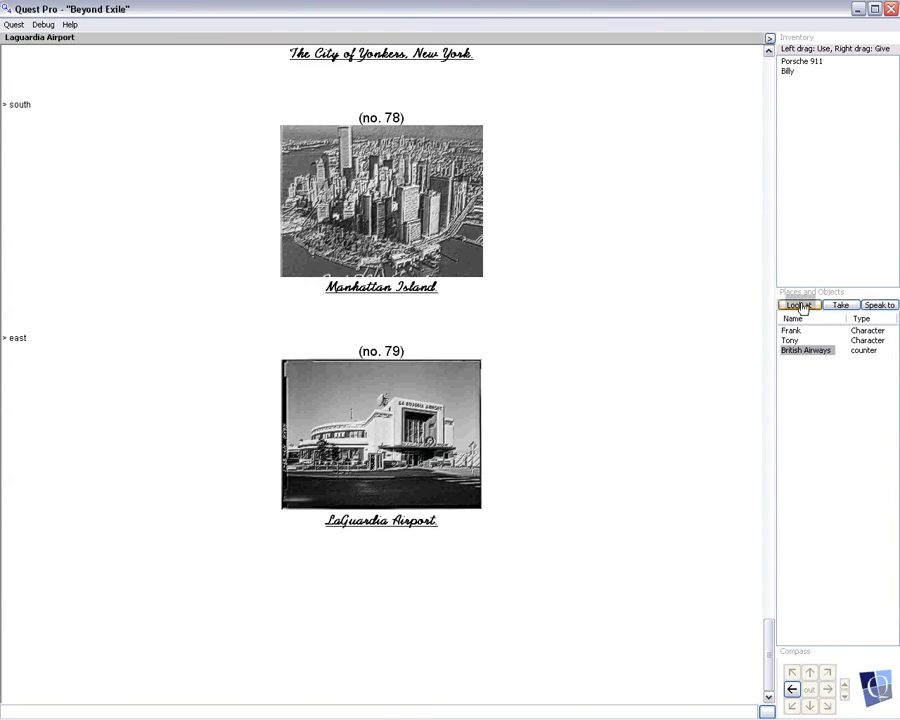
click(799, 305)
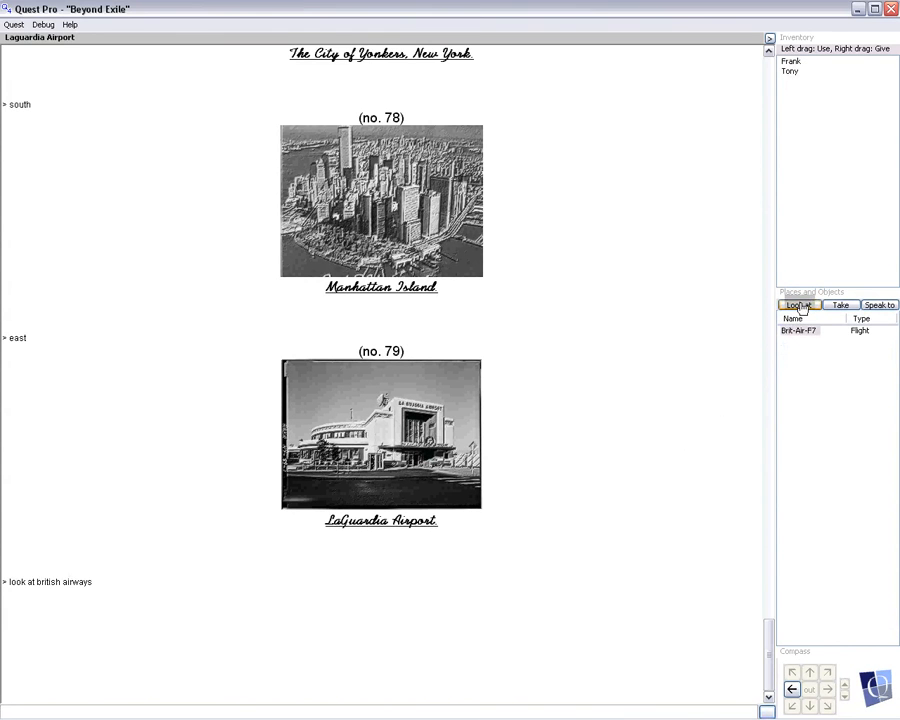
- Examine flight Brit-Air-F7 with its two one-way Heathrow boarding passes, and take it
click(800, 330)
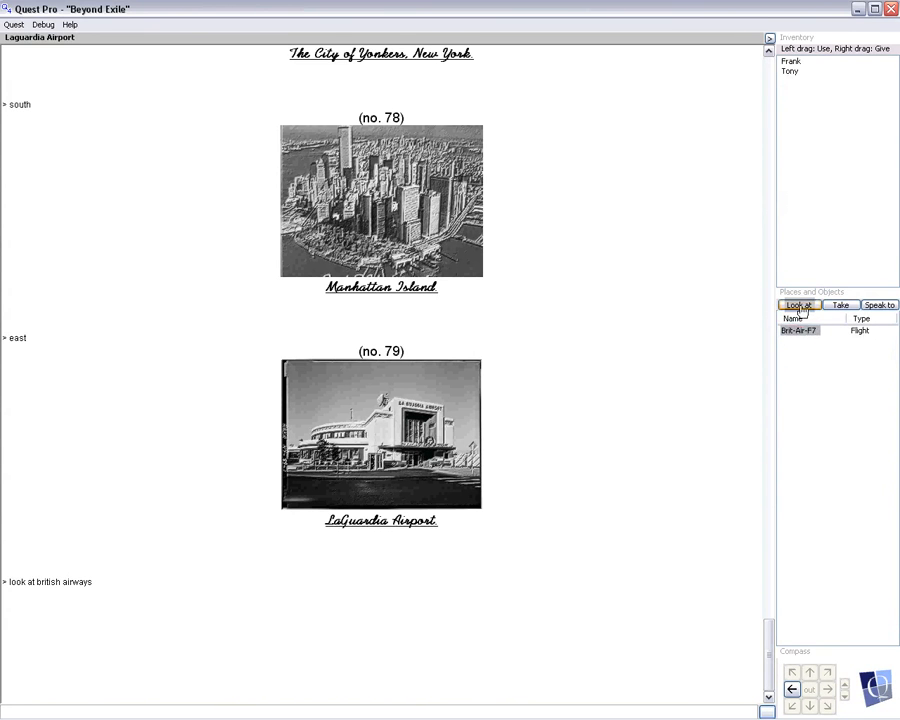
click(799, 305)
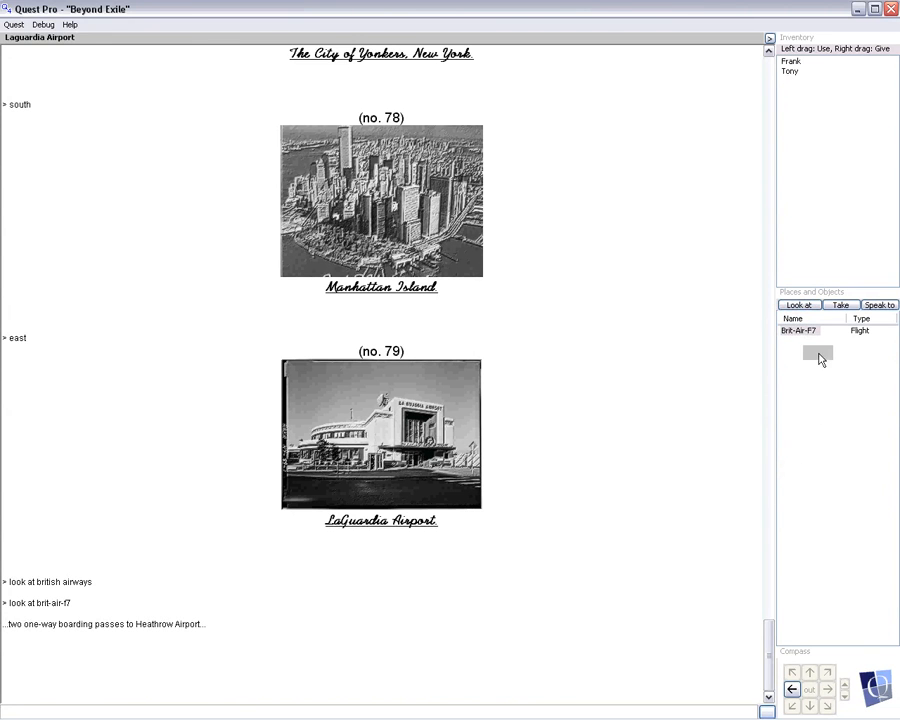
click(799, 330)
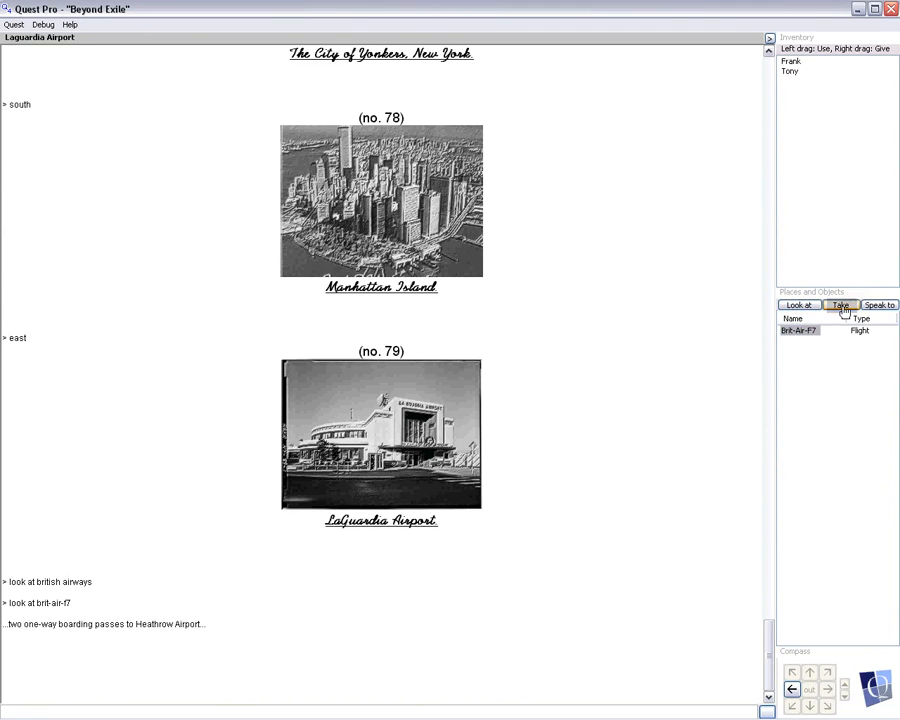
click(840, 305)
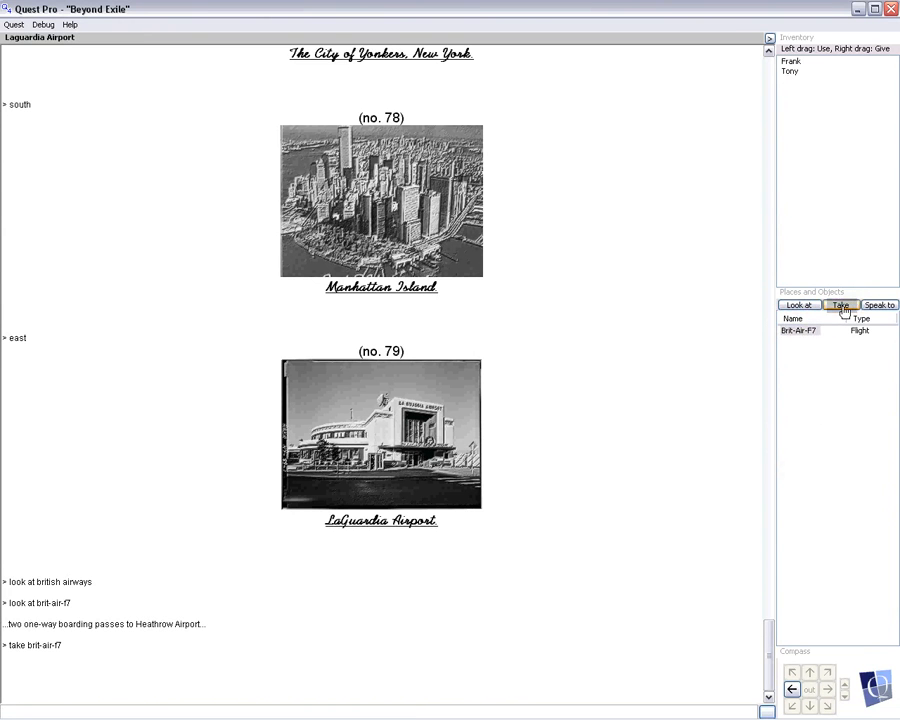
- Take flight Brit-Air-F7 again to fly to London Heathrow, where taxi driver Graham waits
click(839, 305)
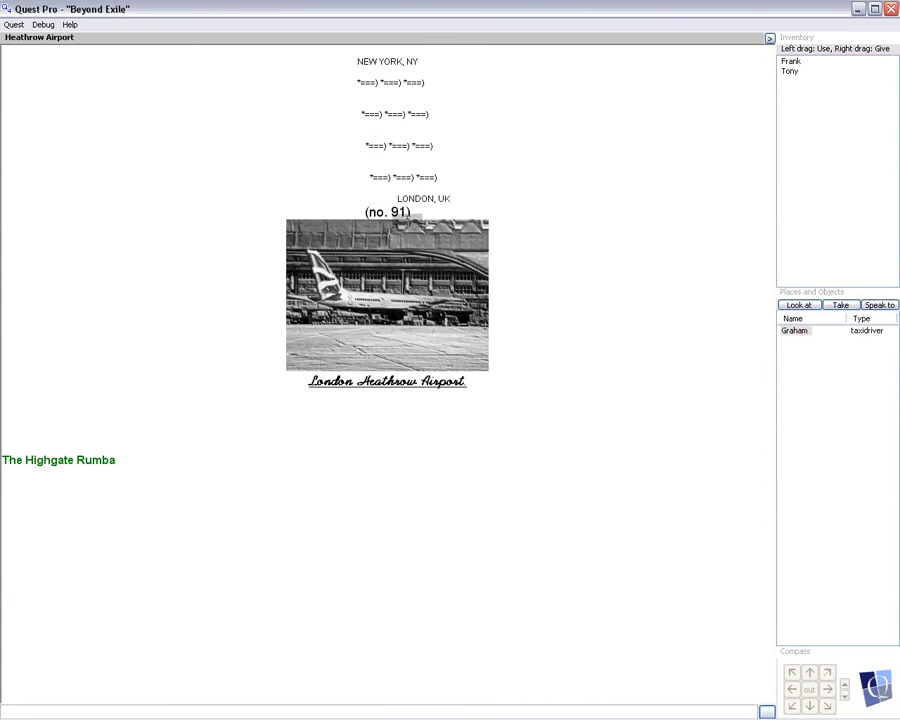
mouse_move(340, 398)
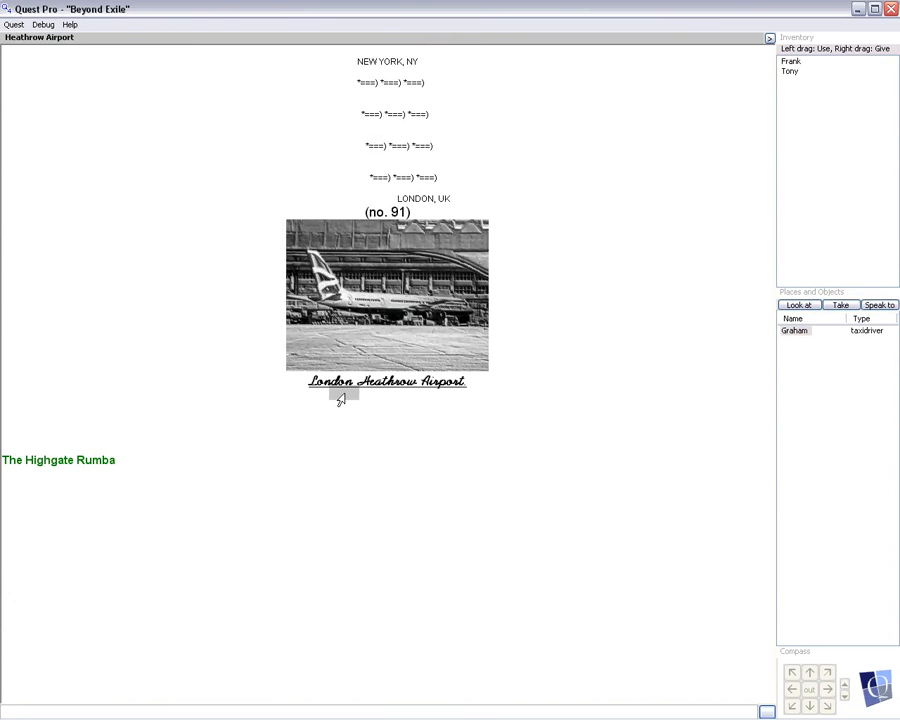